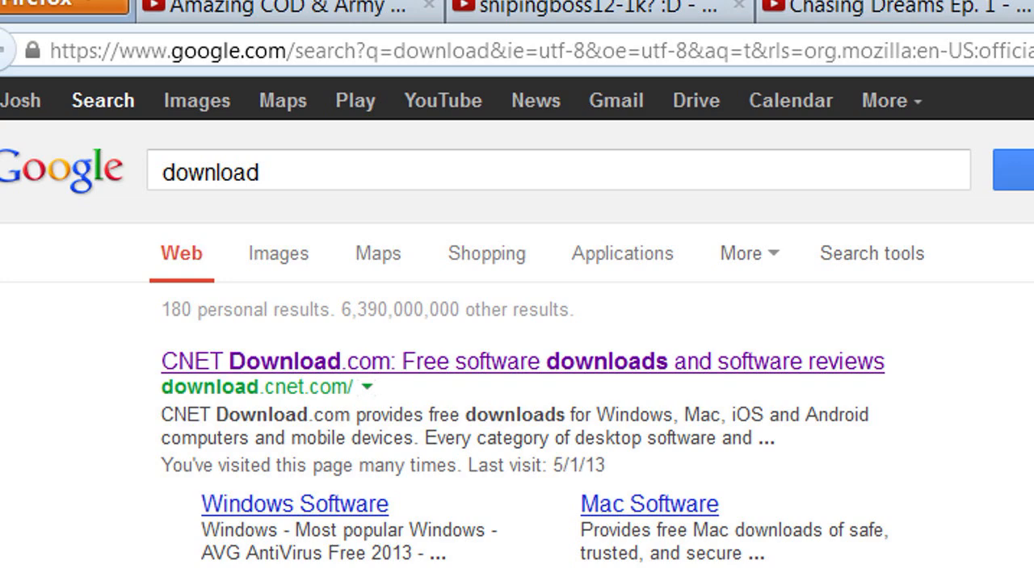
# Open CNET Download.com, filter video editing software to free titles, and scroll the results.
pyautogui.click(522, 361)
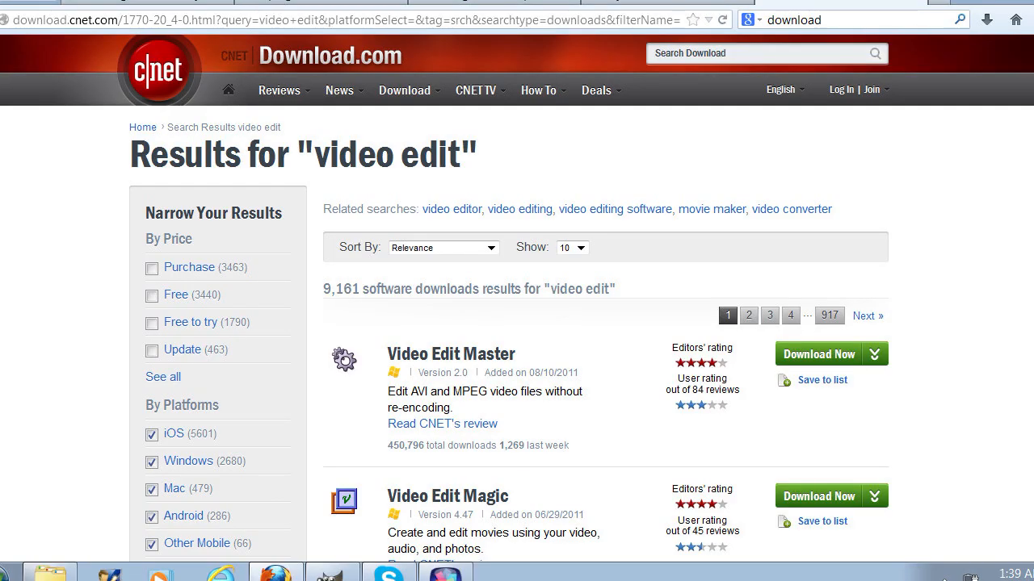
pyautogui.click(613, 209)
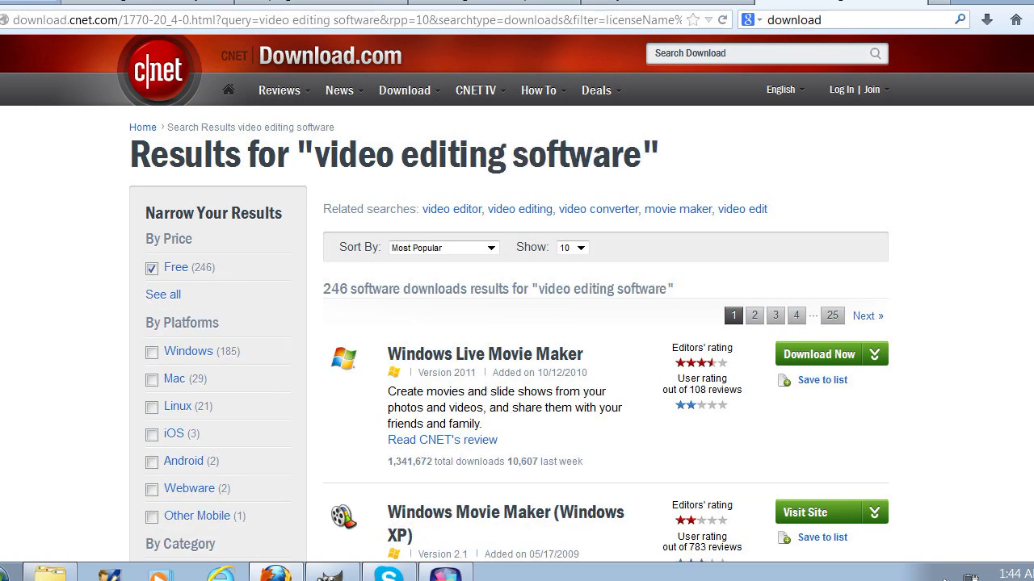
pyautogui.scroll(-3)
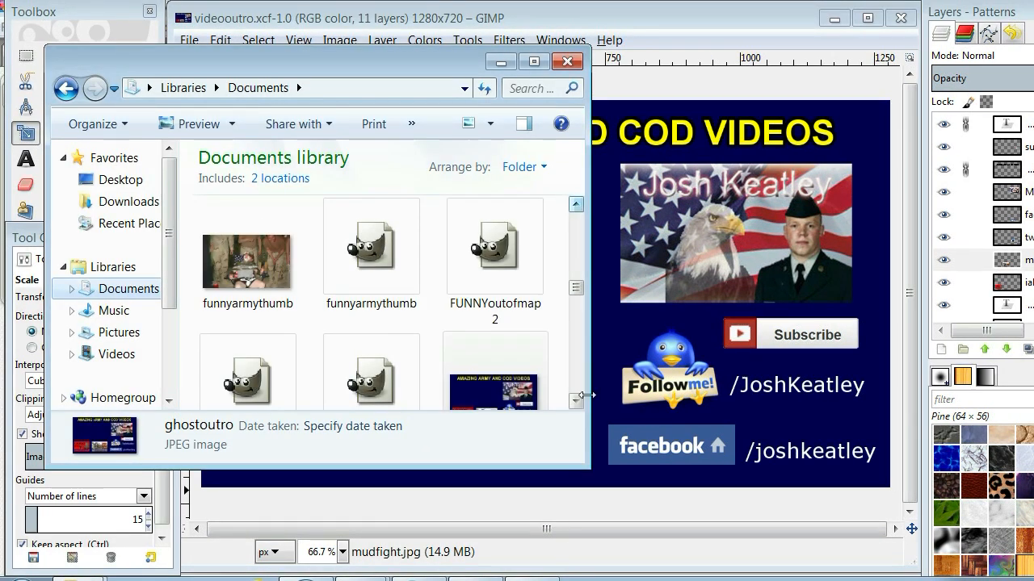
# Scroll the file browser to check the exported ghostoutro JPEG in Documents.
pyautogui.scroll(-3)
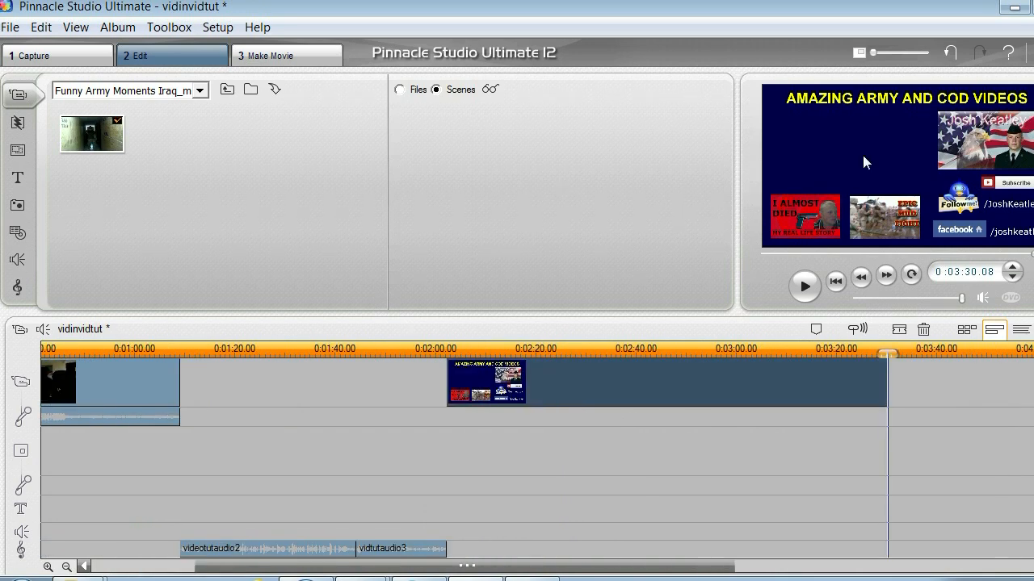
pyautogui.moveTo(834, 153)
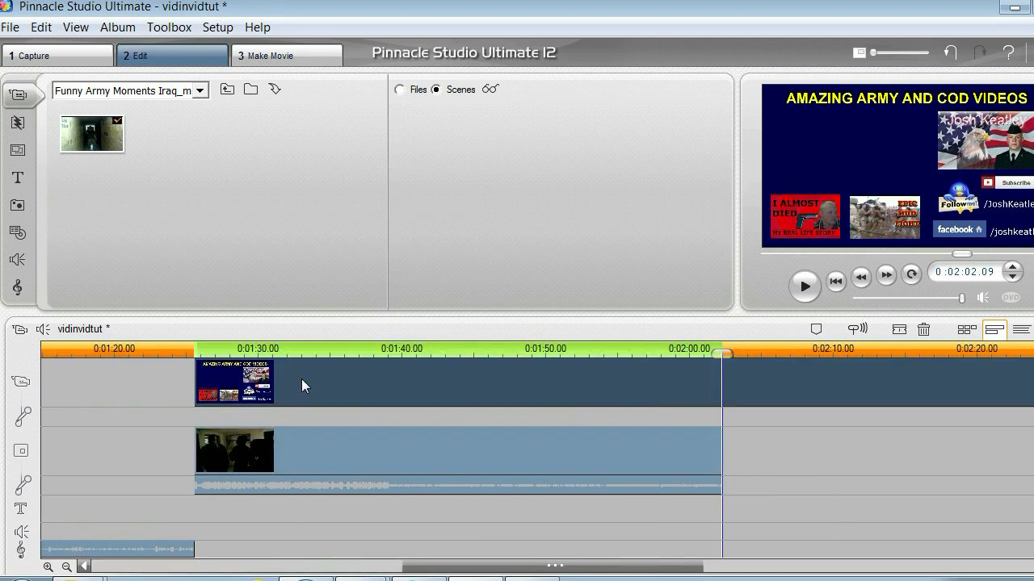
# Right-click the clip on the timeline to view its overlay track options.
pyautogui.rightClick(234, 379)
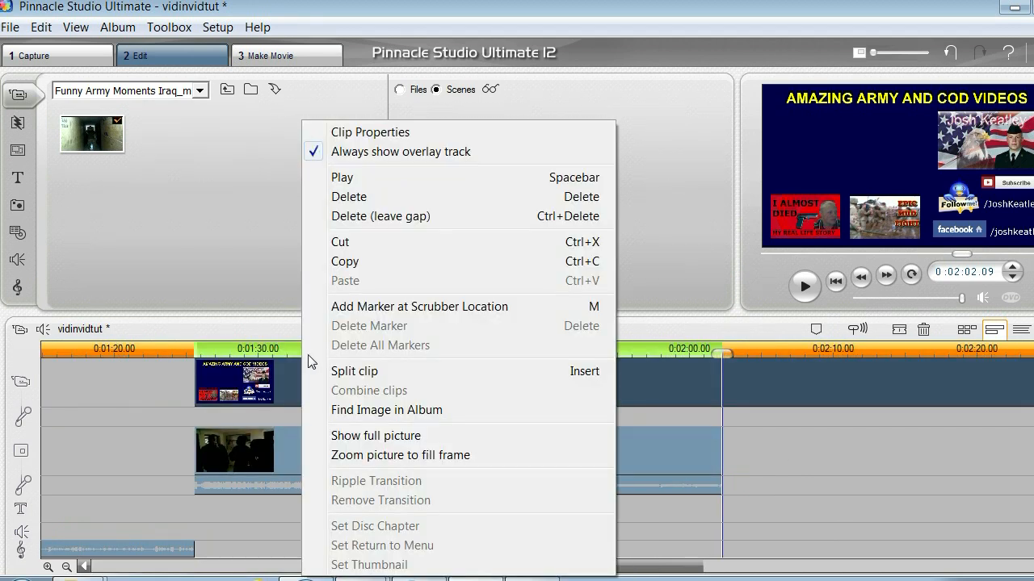
pyautogui.moveTo(400, 152)
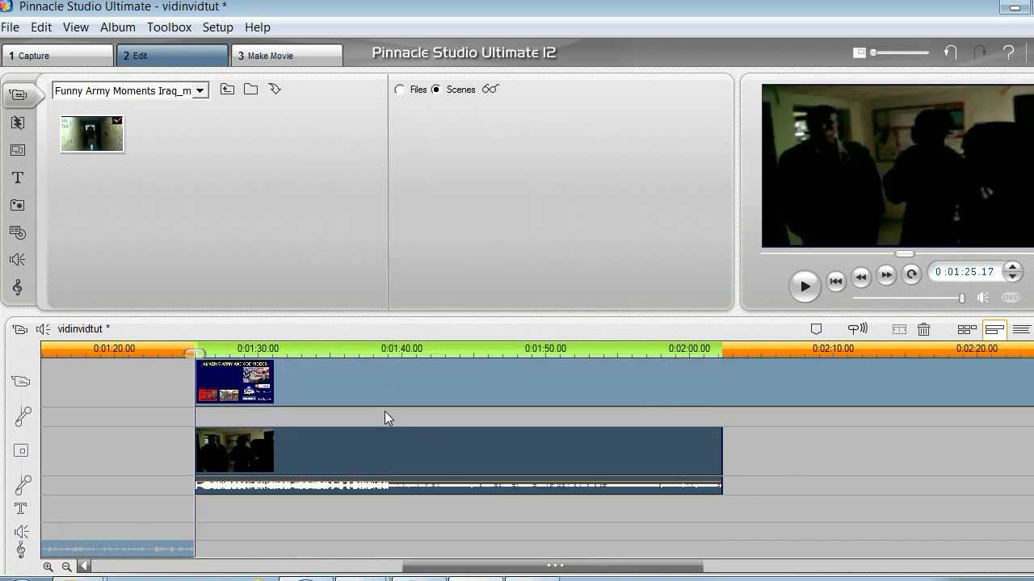
pyautogui.moveTo(553, 409)
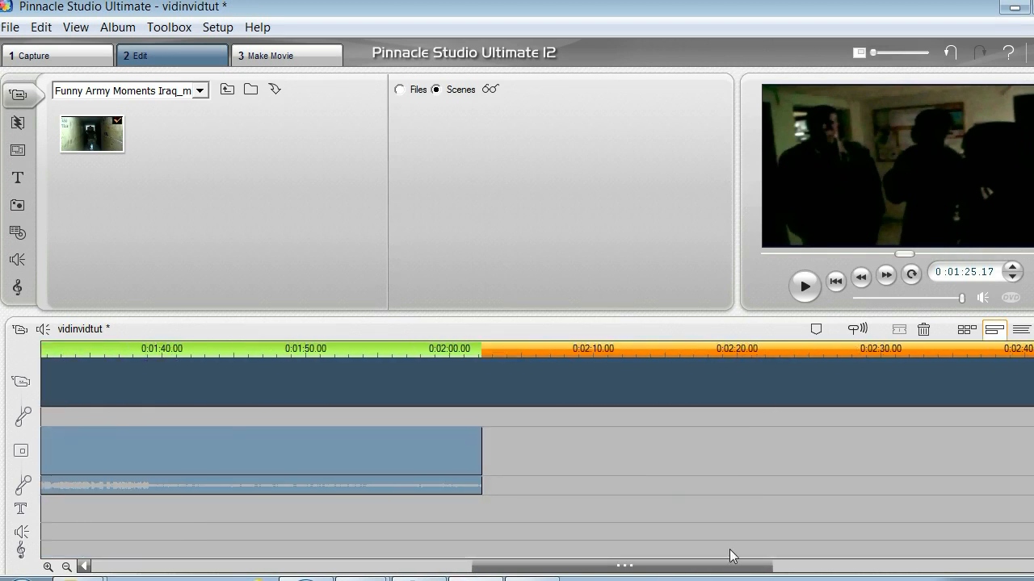
# Drag the outro image's right edge back to the army clip's end, zooming to align.
pyautogui.hscroll(3)
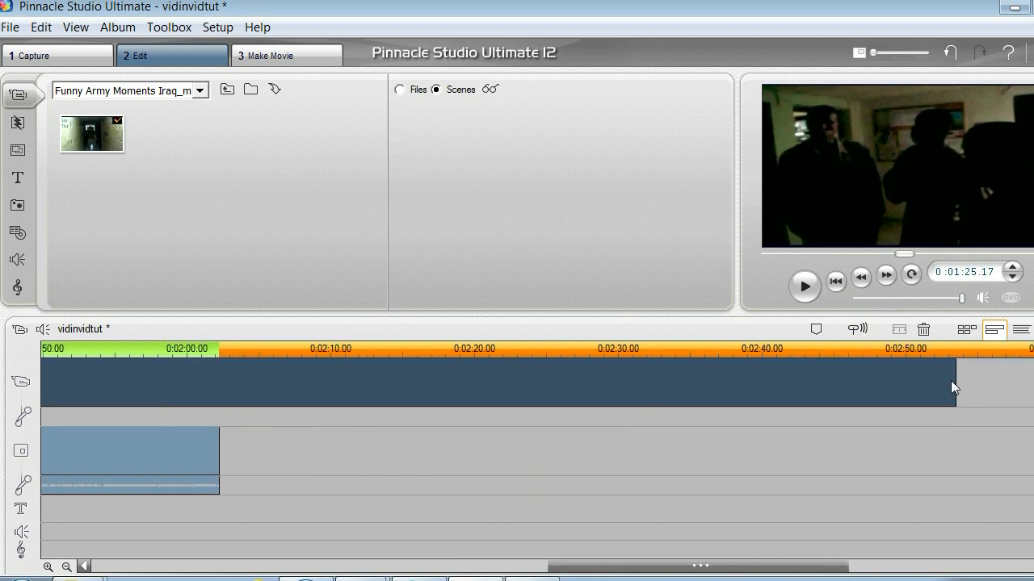
pyautogui.moveTo(952, 379); pyautogui.dragTo(791, 376)
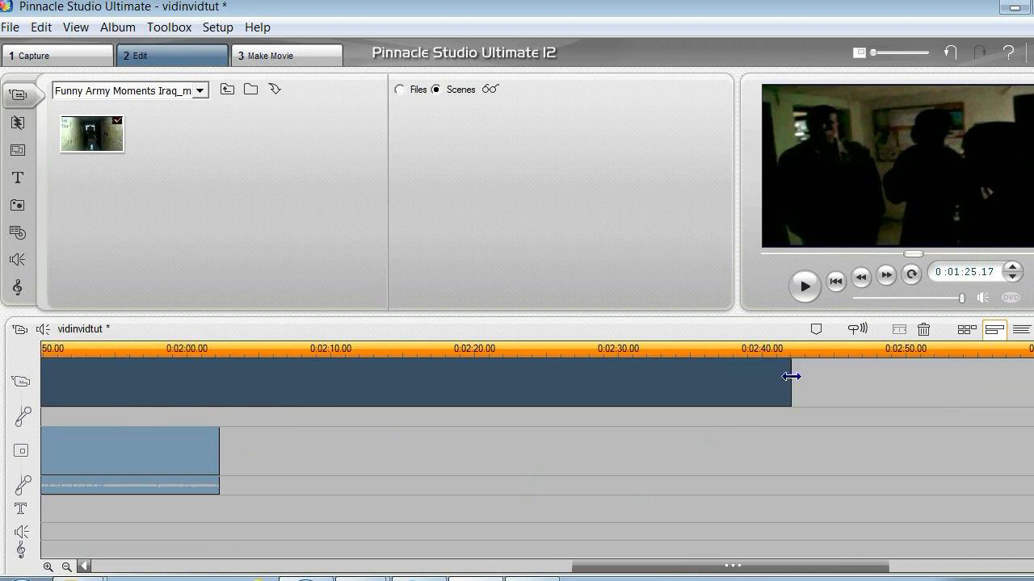
pyautogui.moveTo(792, 376); pyautogui.dragTo(232, 389)
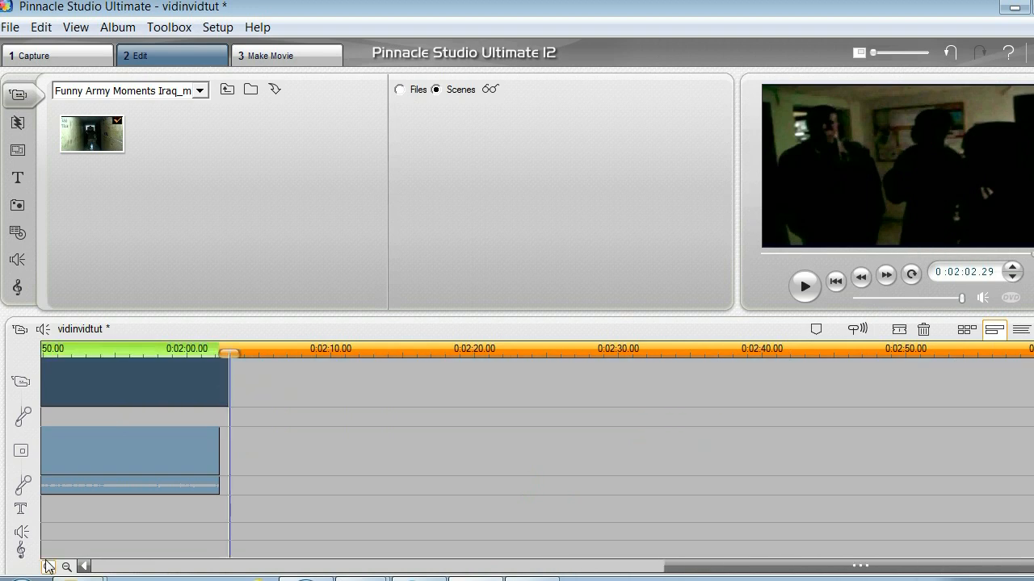
pyautogui.click(48, 566)
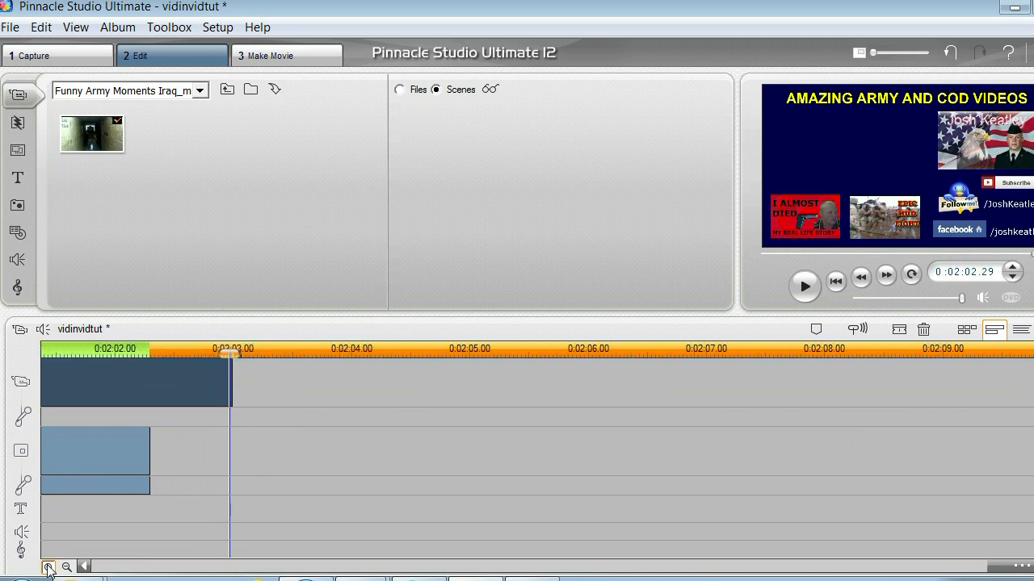
pyautogui.click(49, 566)
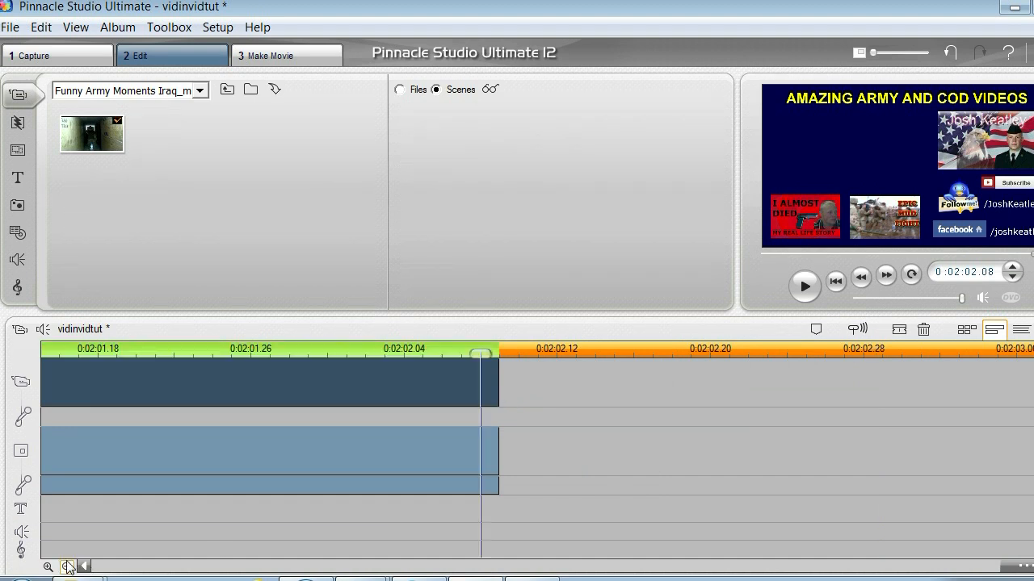
pyautogui.click(49, 566)
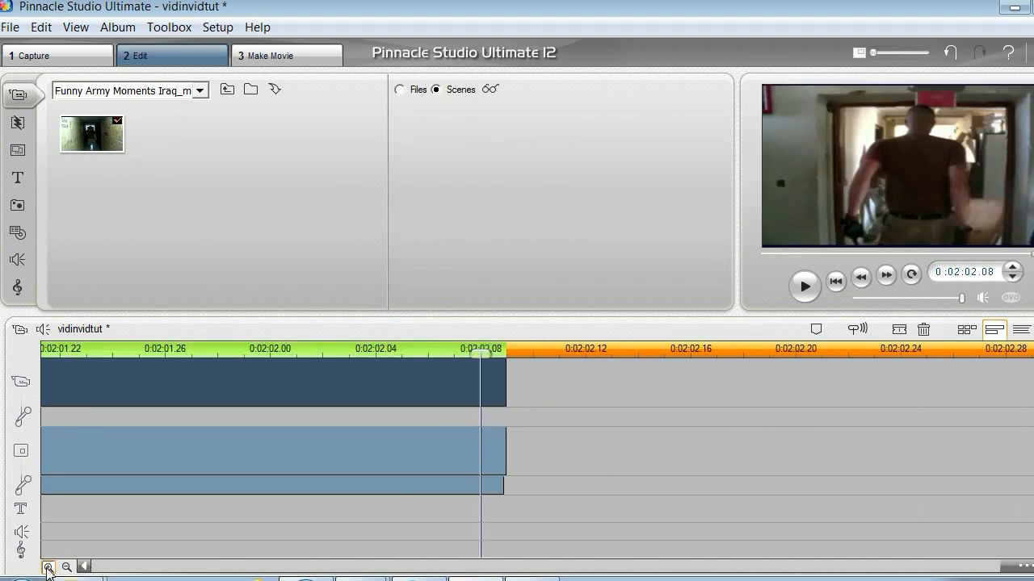
pyautogui.click(49, 566)
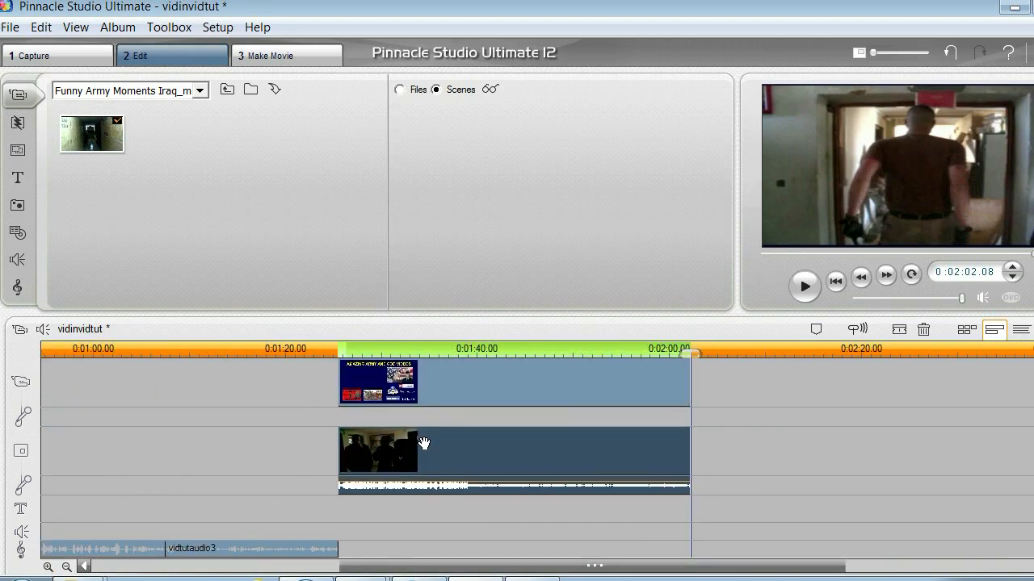
pyautogui.moveTo(248, 299)
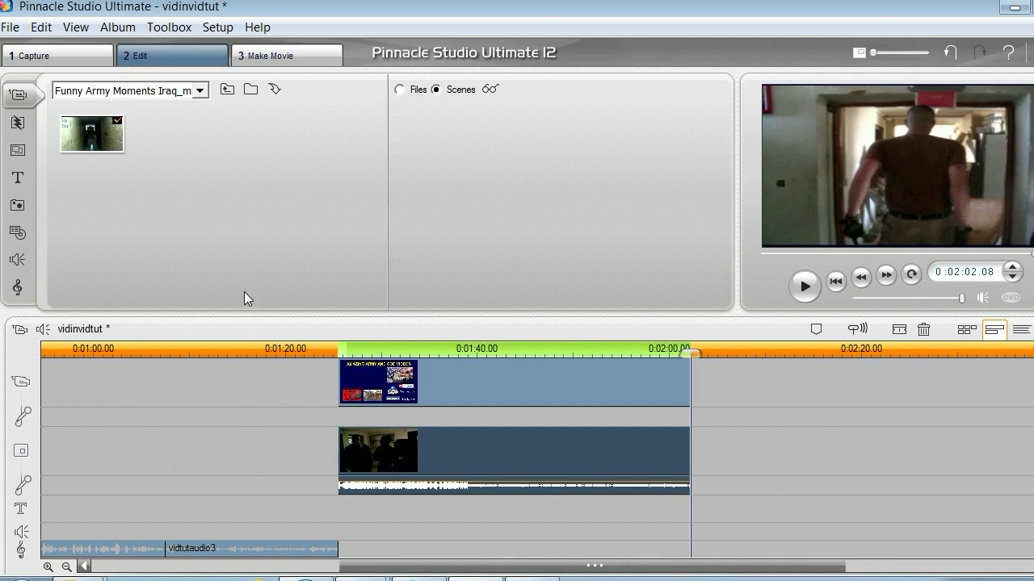
pyautogui.moveTo(20, 330)
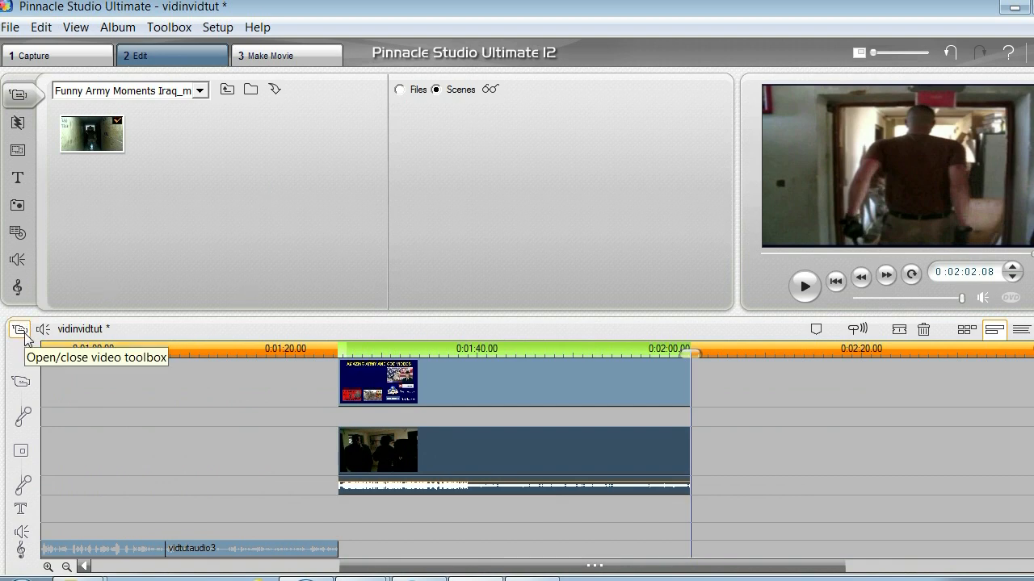
# Enable picture-in-picture for the army clip with the inset moved to the top left.
pyautogui.click(19, 329)
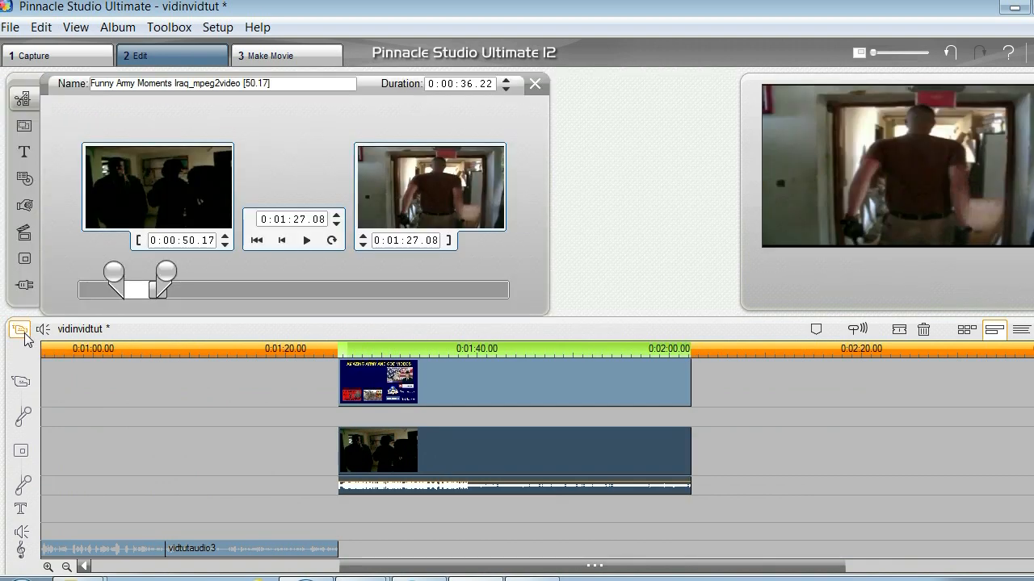
pyautogui.moveTo(24, 261)
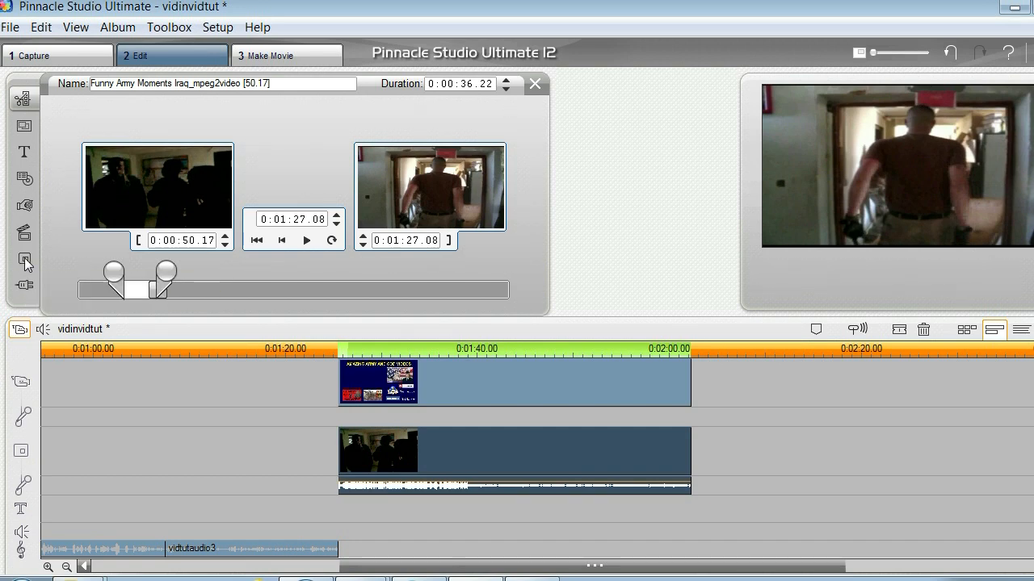
pyautogui.click(24, 260)
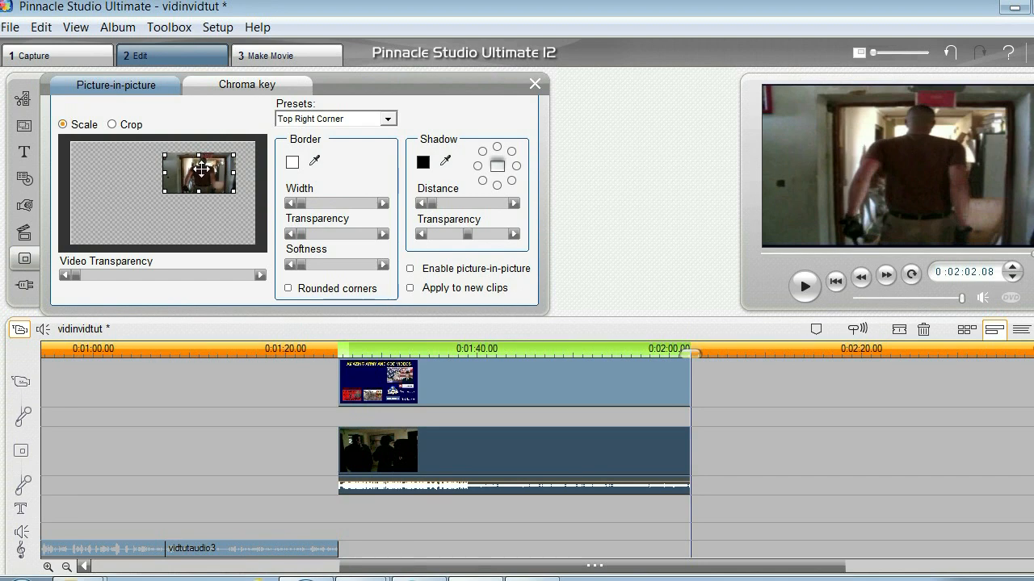
pyautogui.moveTo(199, 169); pyautogui.dragTo(119, 176)
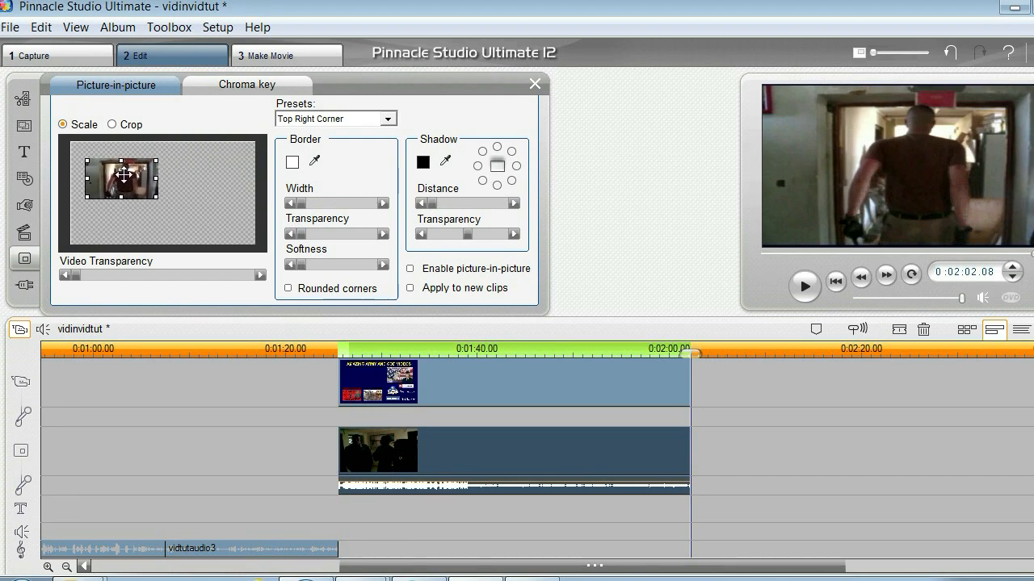
pyautogui.click(410, 268)
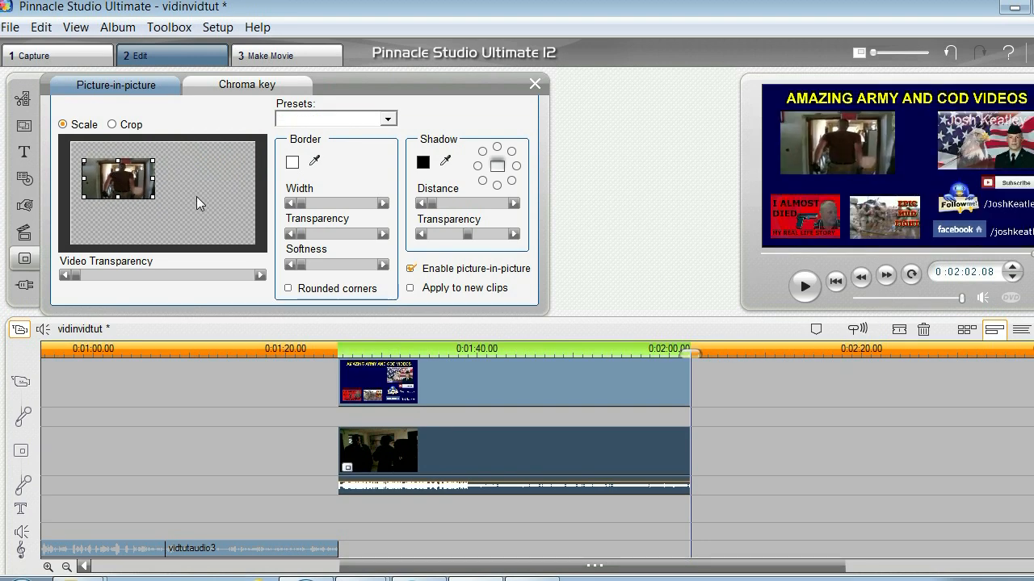
pyautogui.moveTo(152, 194)
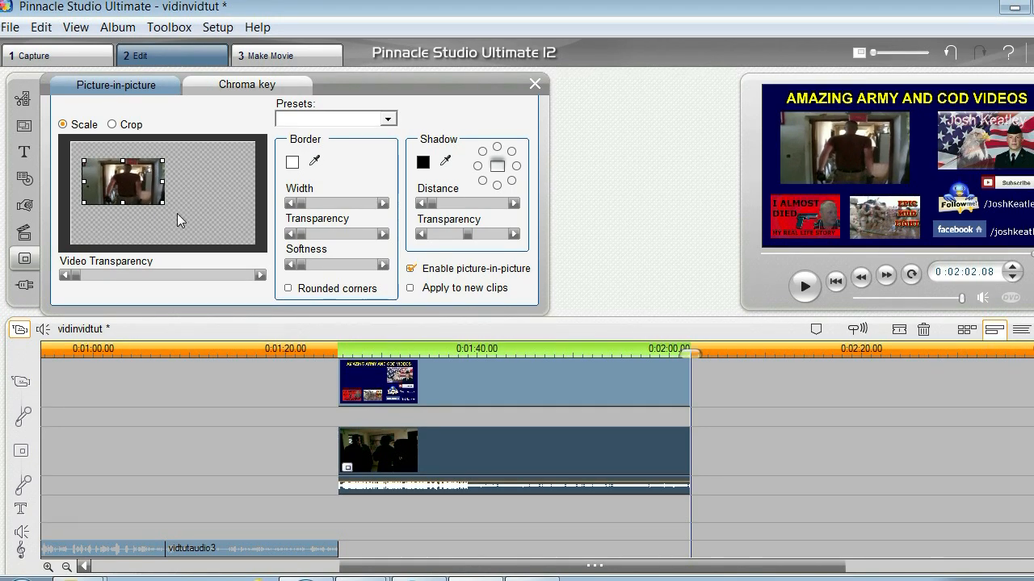
pyautogui.click(410, 268)
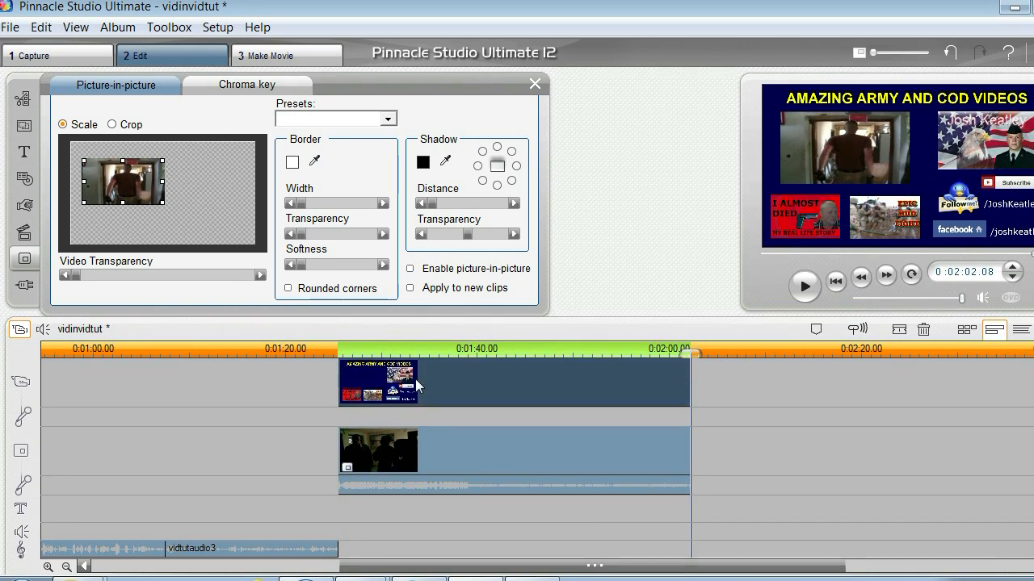
pyautogui.moveTo(550, 388)
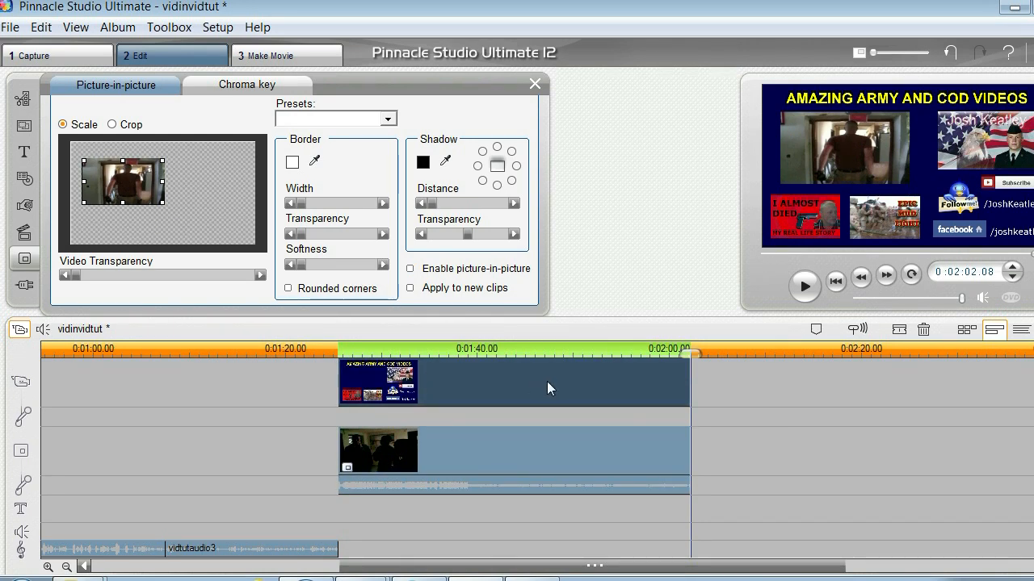
pyautogui.click(410, 268)
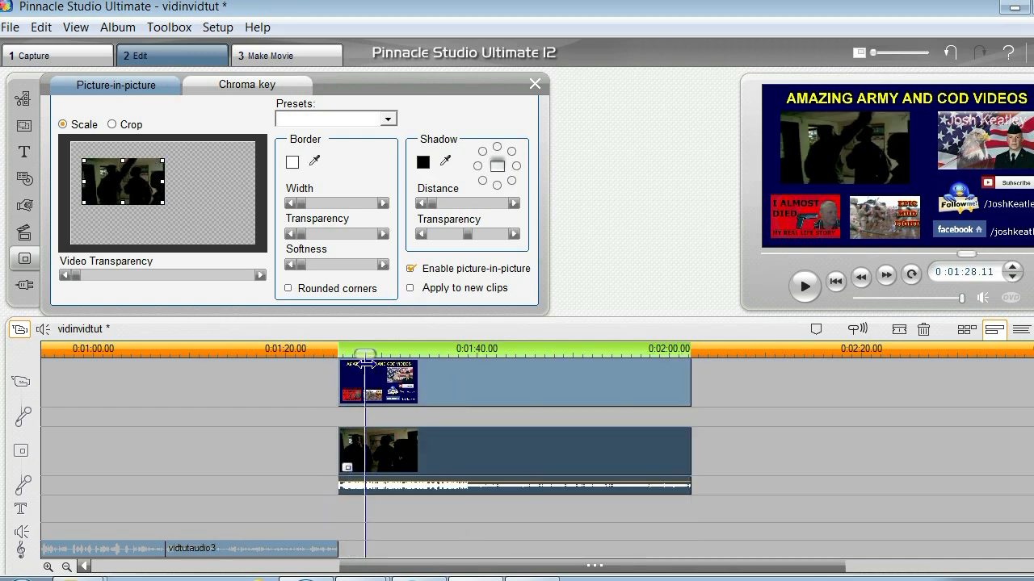
pyautogui.moveTo(364, 356); pyautogui.dragTo(389, 355)
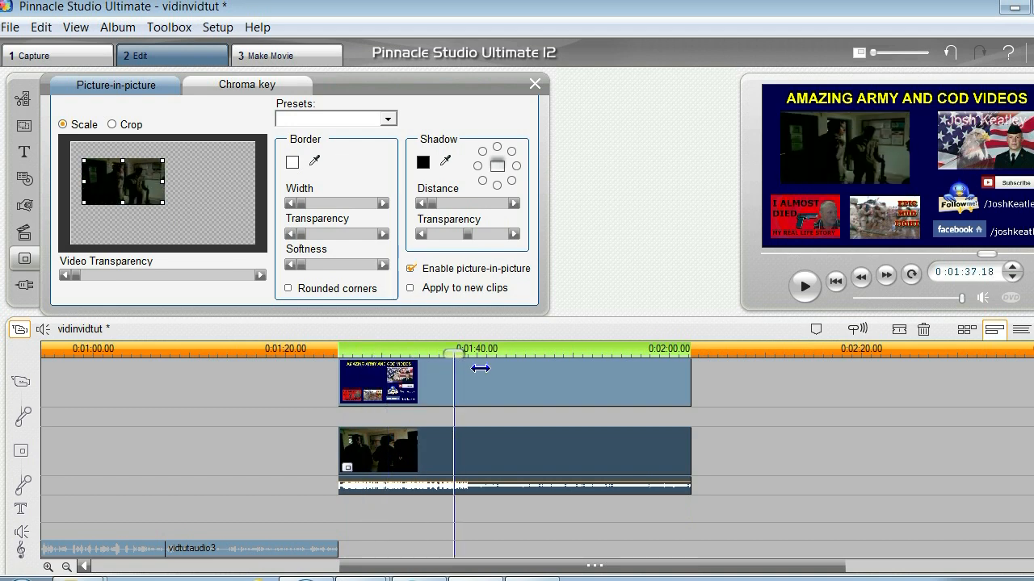
pyautogui.moveTo(454, 353); pyautogui.dragTo(527, 354)
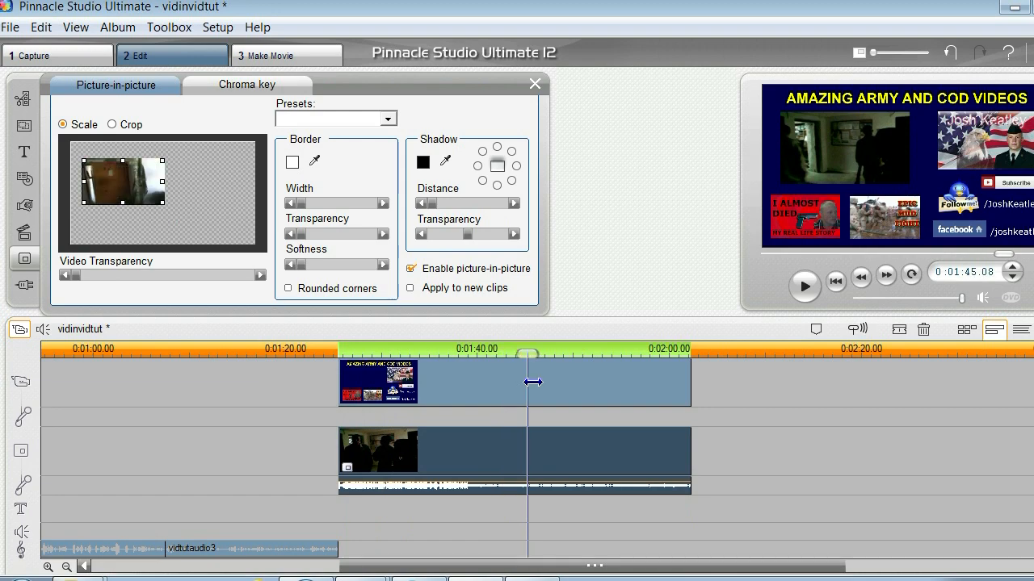
pyautogui.moveTo(527, 354); pyautogui.dragTo(545, 354)
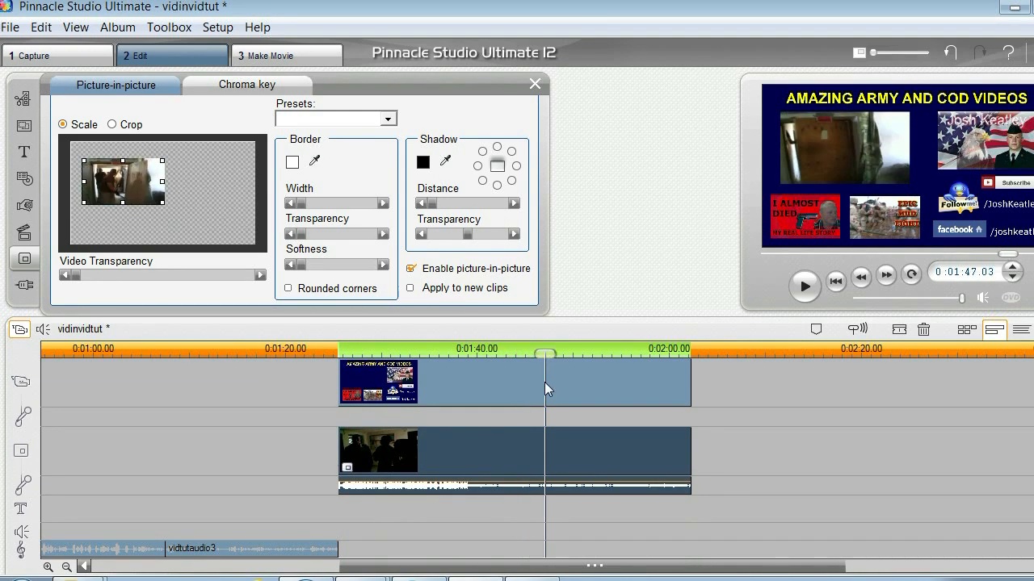